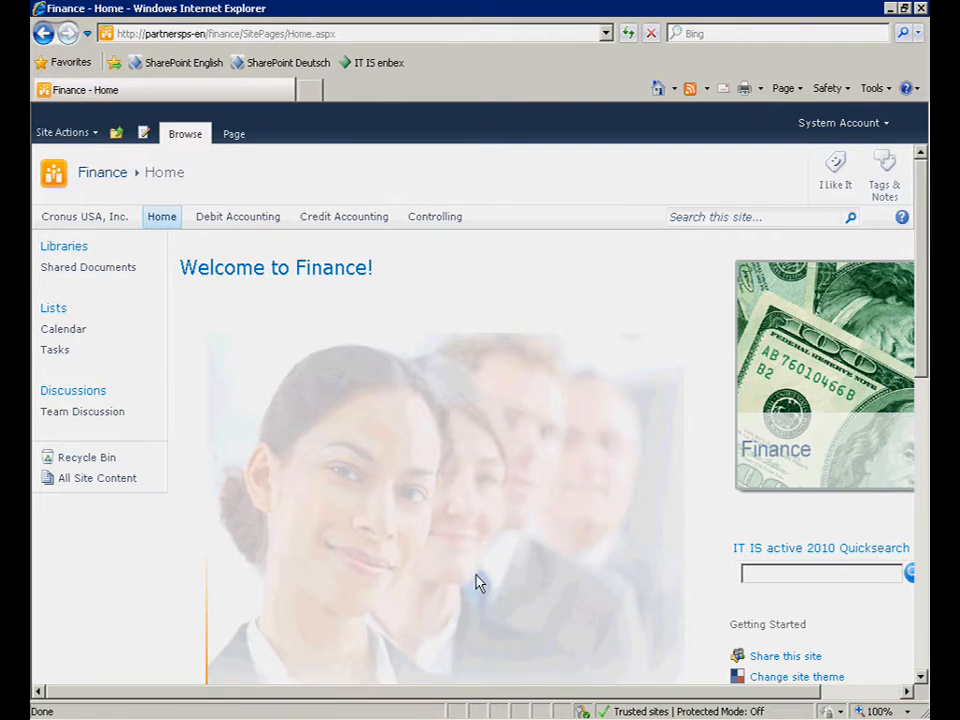
Step: Go to the Controlling site and open its Matrix Budget page
scroll(down, 3)
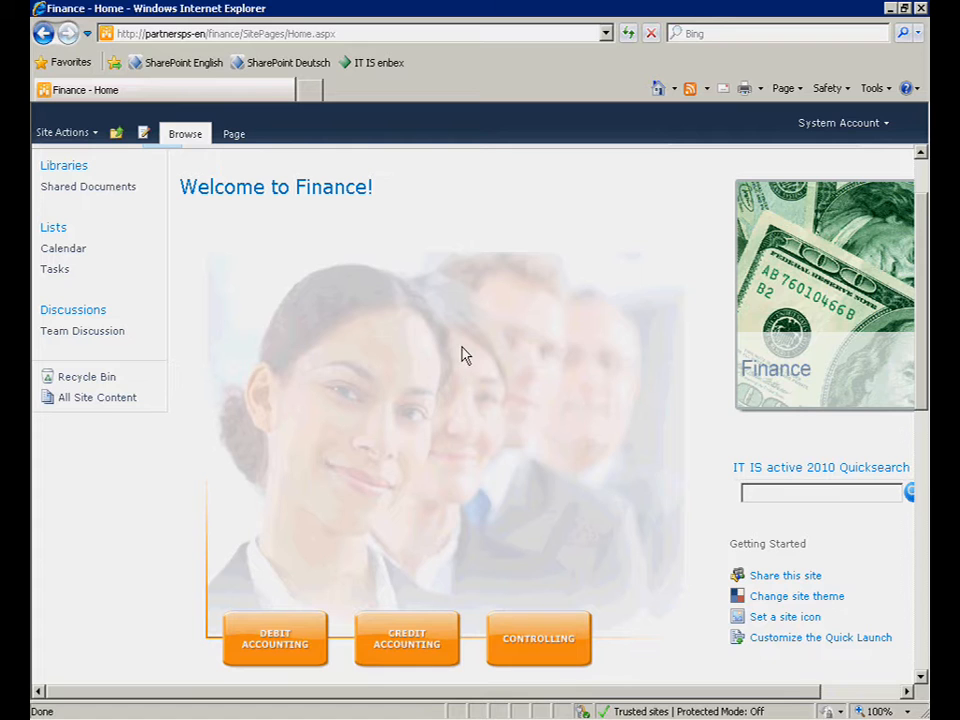
mouse_move(536, 645)
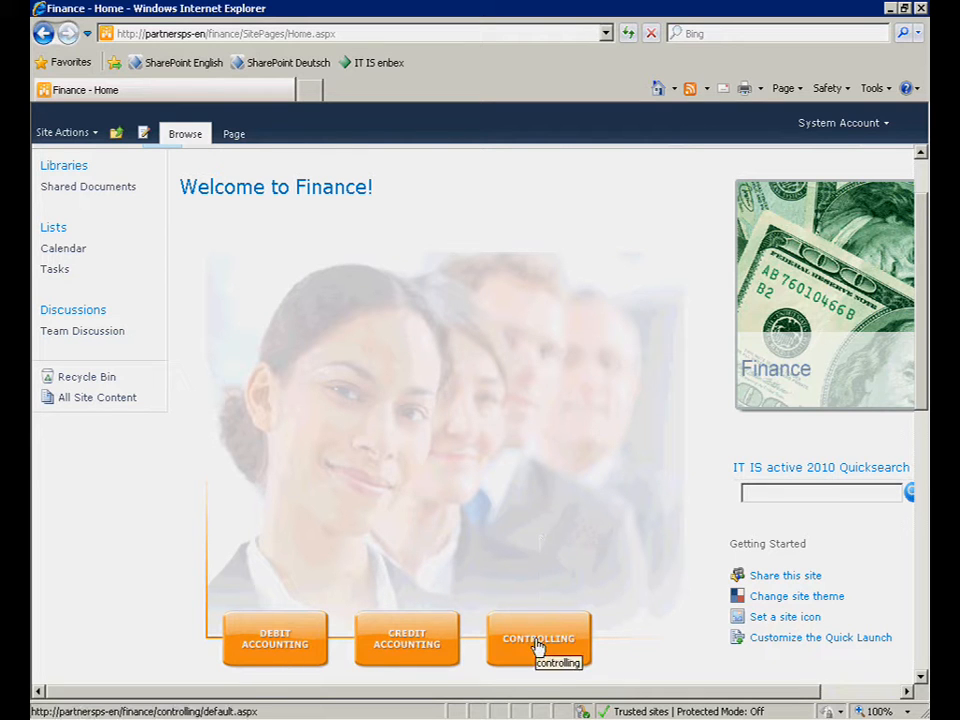
click(538, 638)
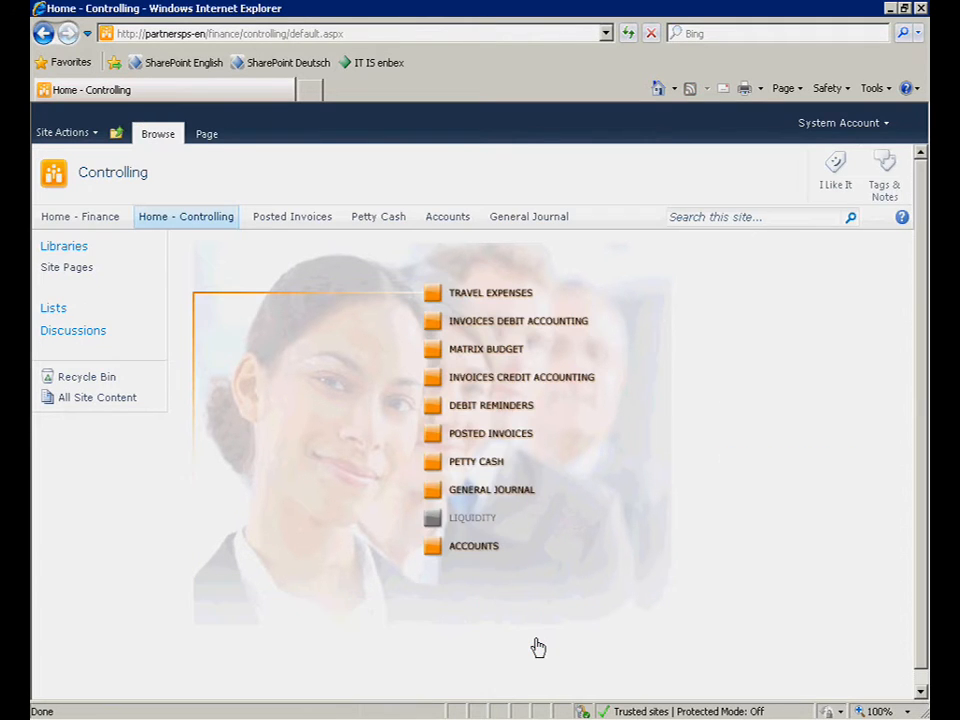
mouse_move(529, 647)
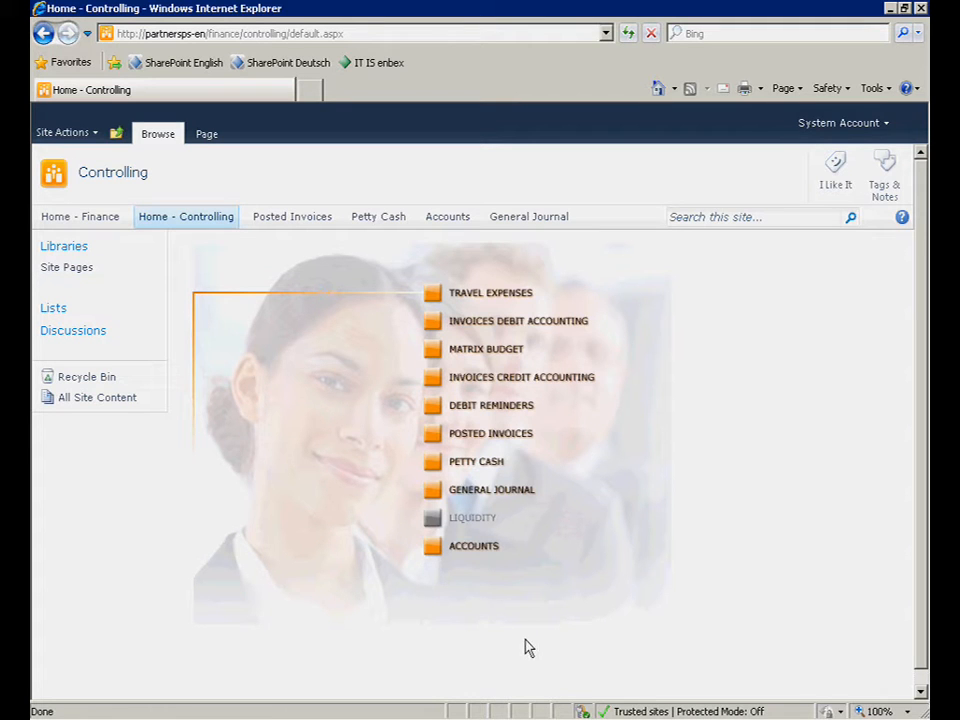
mouse_move(396, 383)
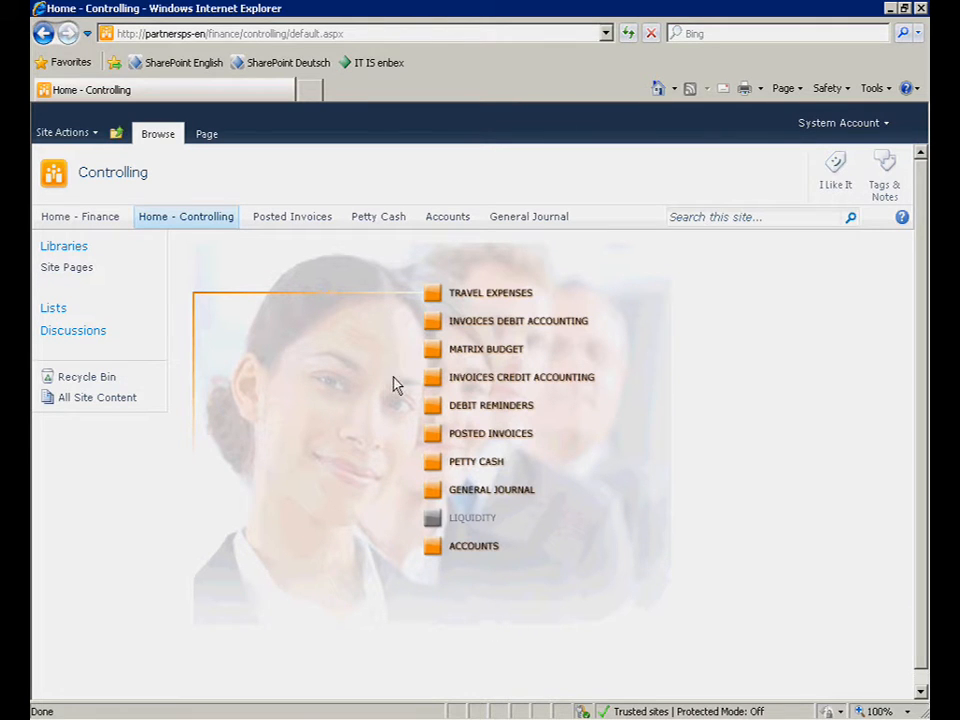
mouse_move(432, 349)
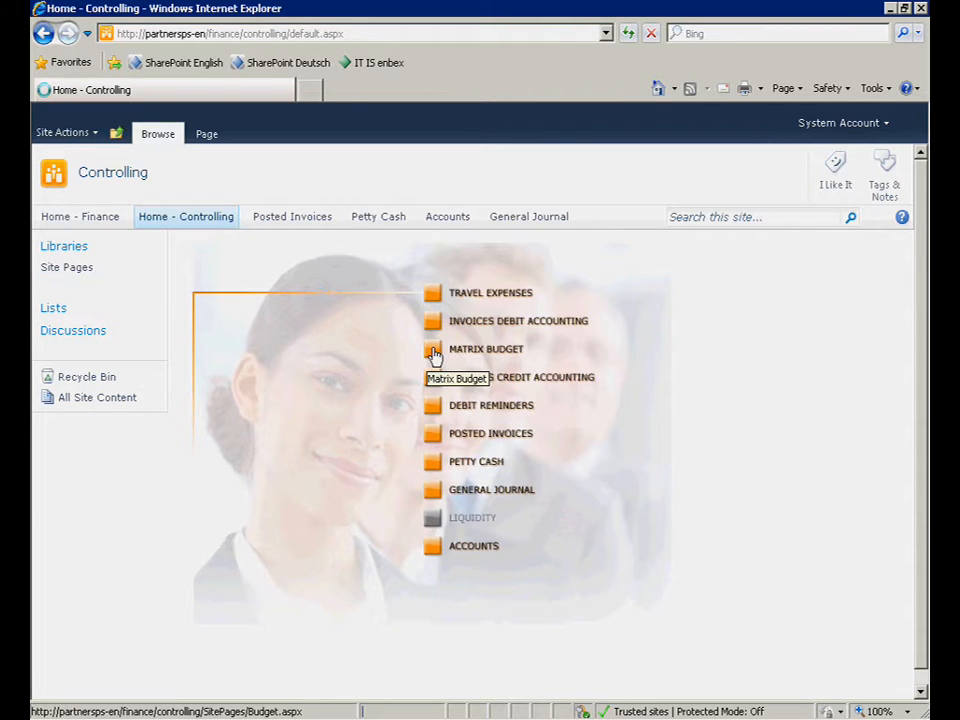
click(433, 349)
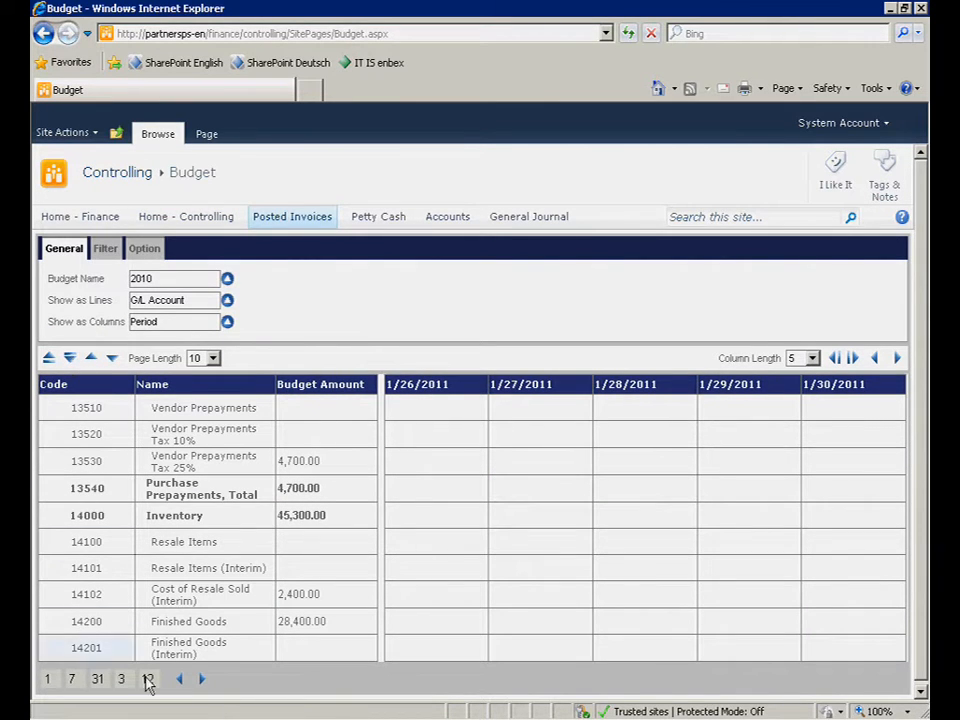
Step: Switch the budget grid period to Quarter so columns show 1/1/2011, 4/1/2011
click(121, 678)
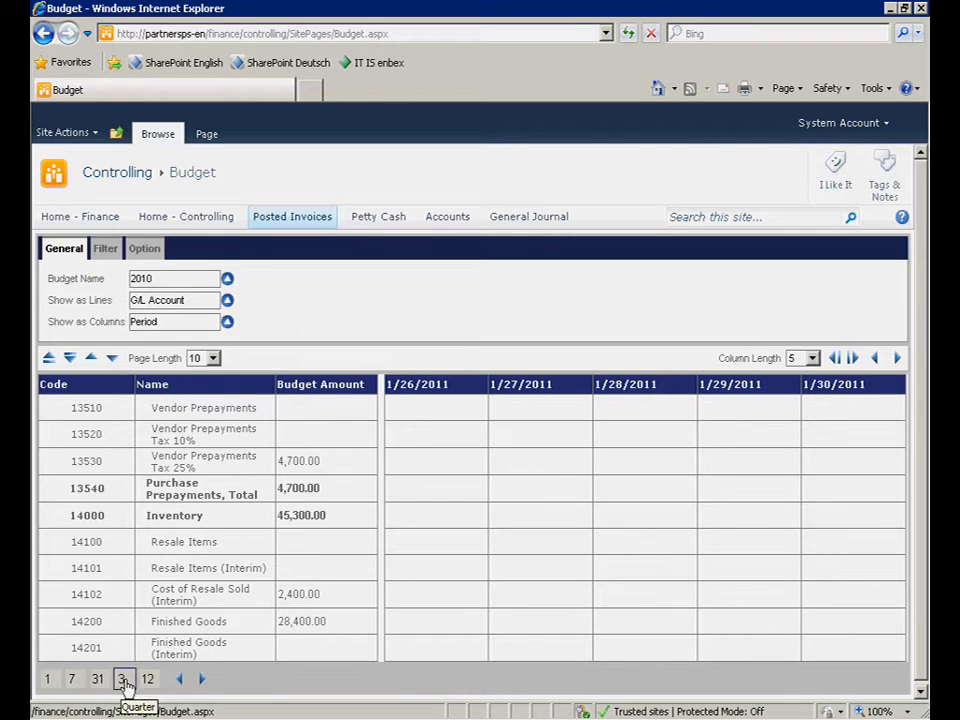
click(123, 678)
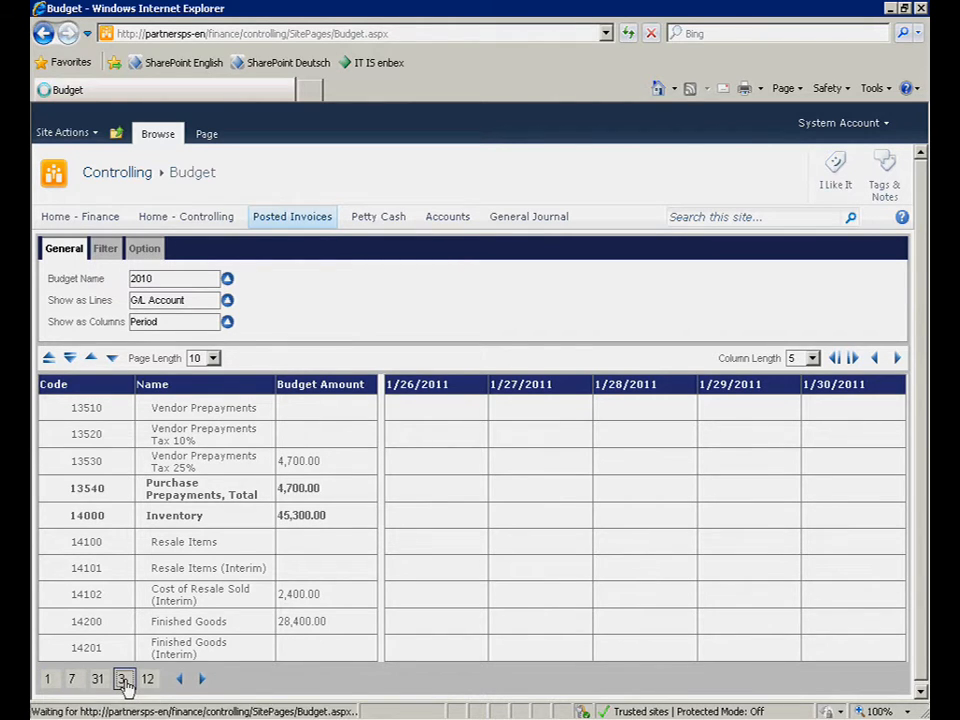
click(124, 678)
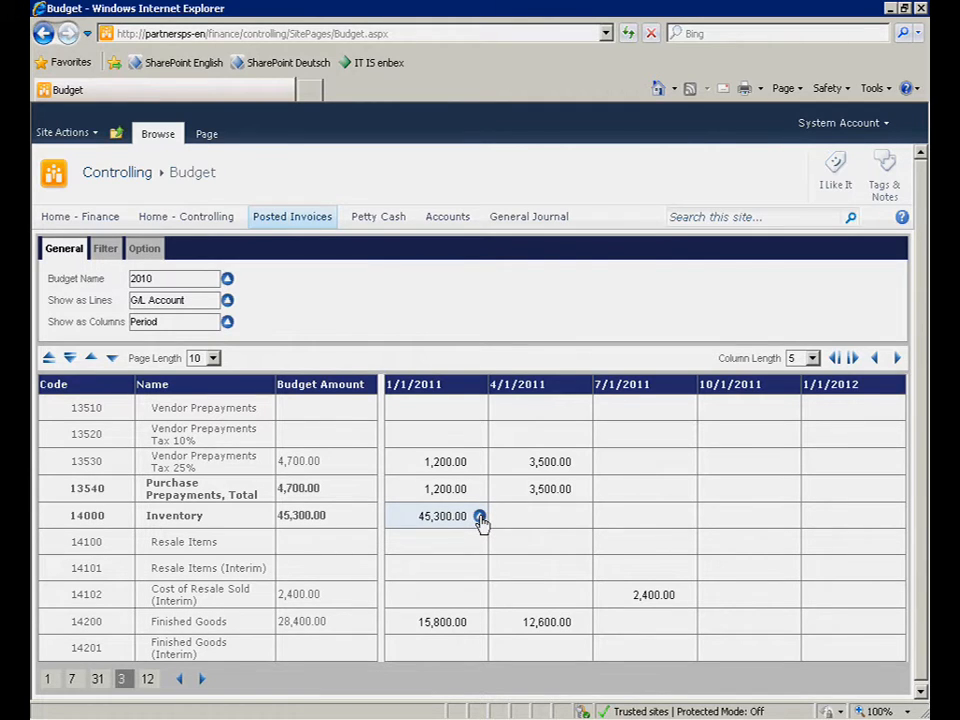
Step: Enter a 34,000.00 Inventory budget for the 4/1/2011 quarter
click(480, 516)
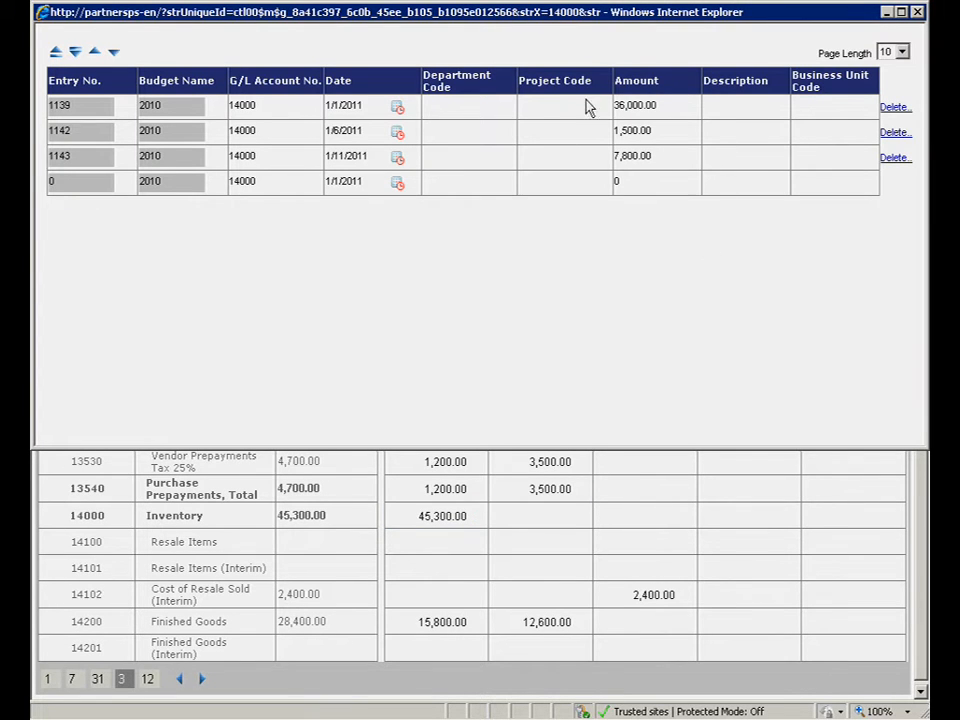
mouse_move(696, 208)
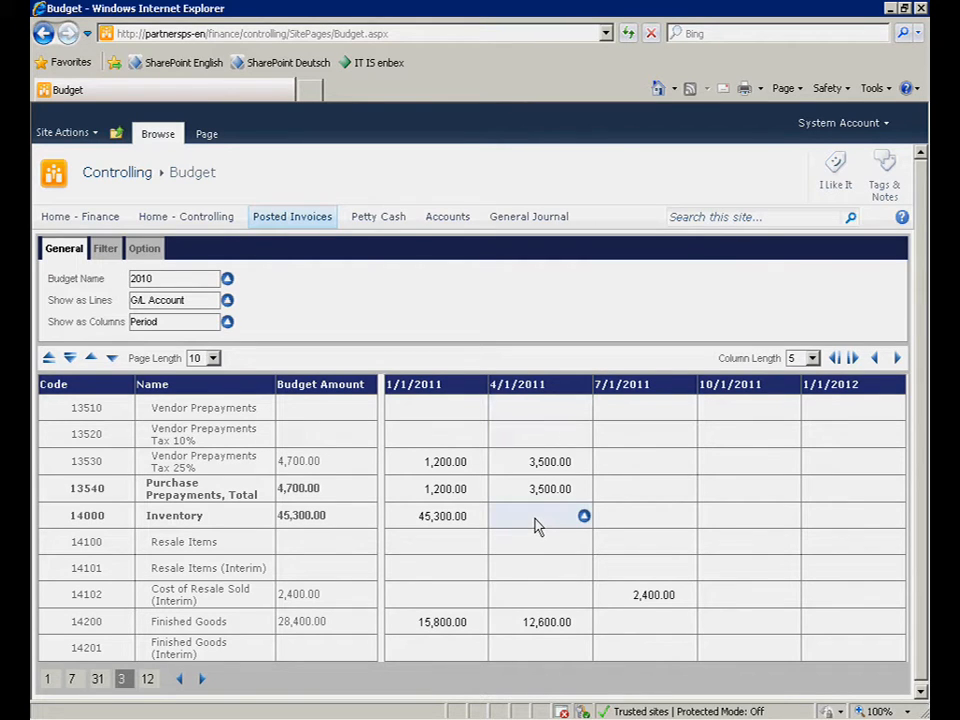
click(535, 516)
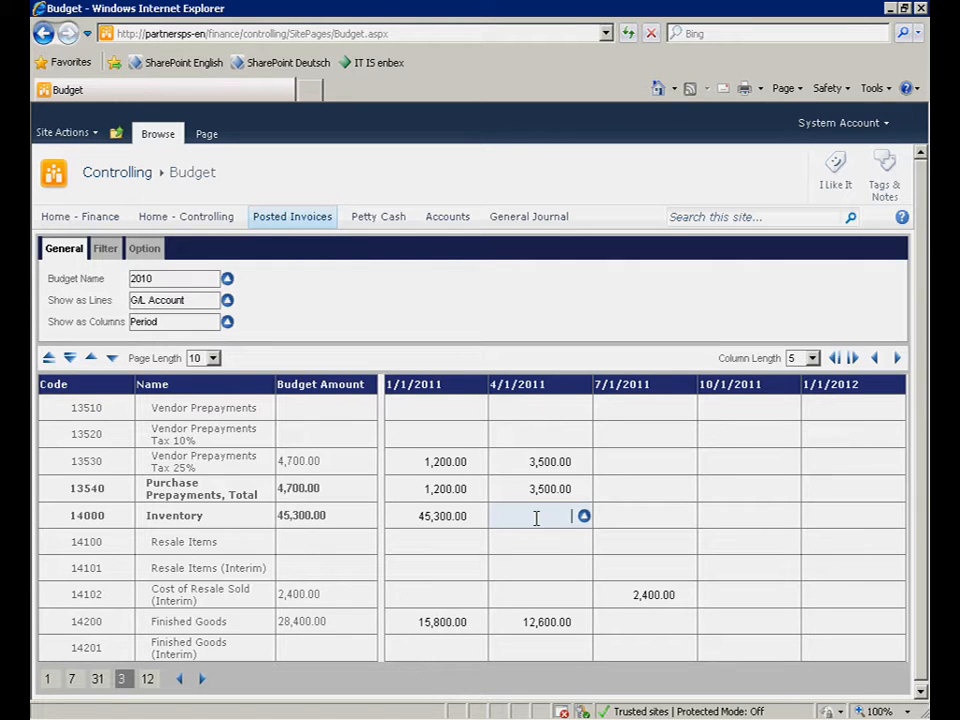
text(3400)
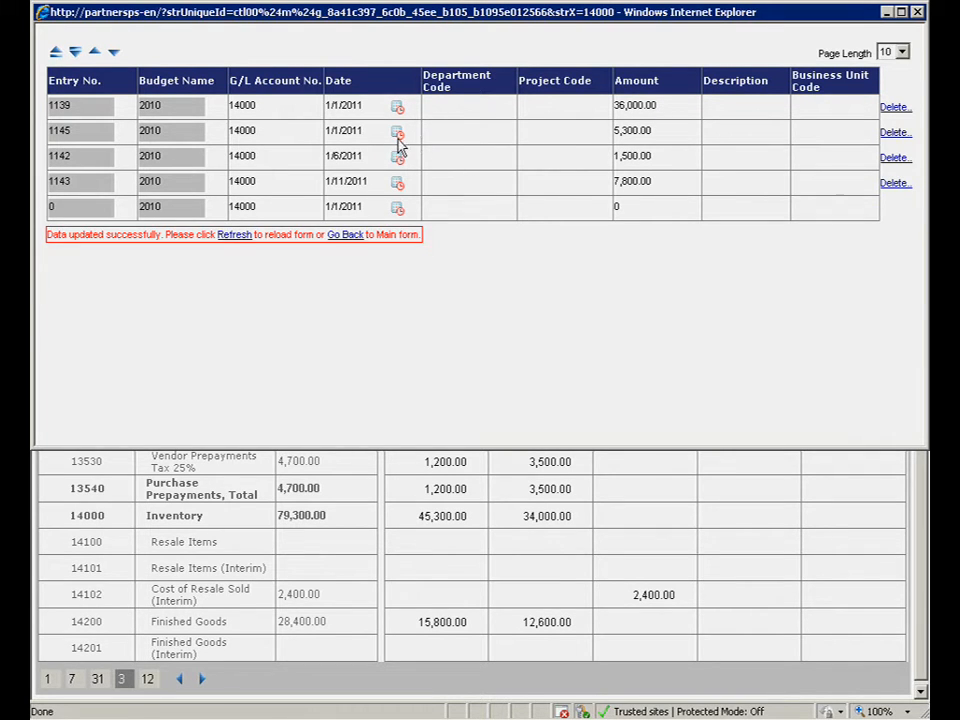
click(396, 131)
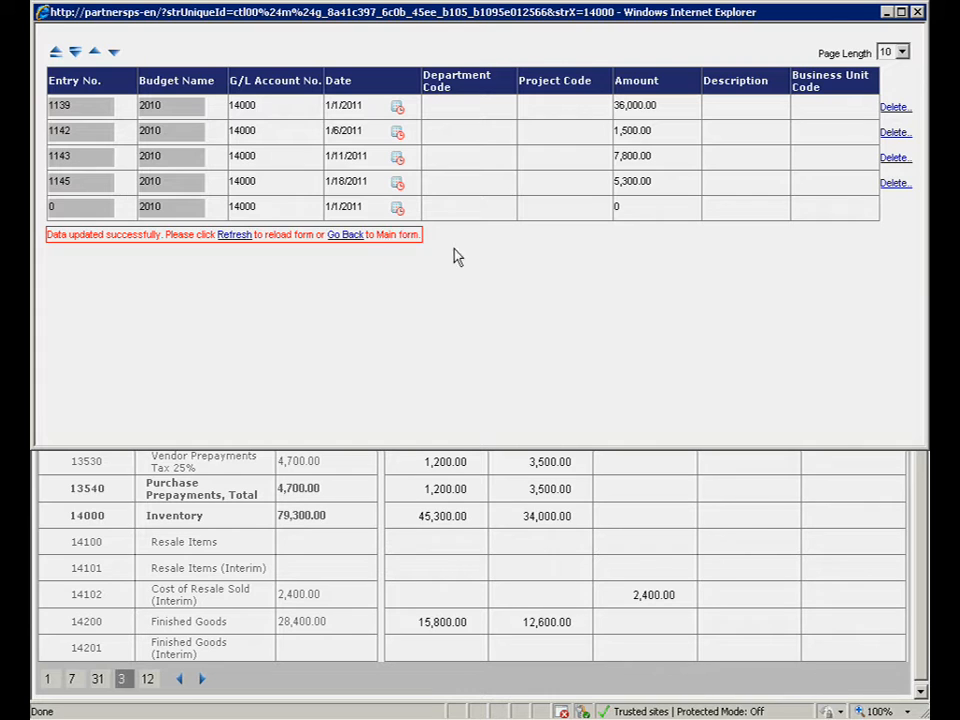
click(344, 234)
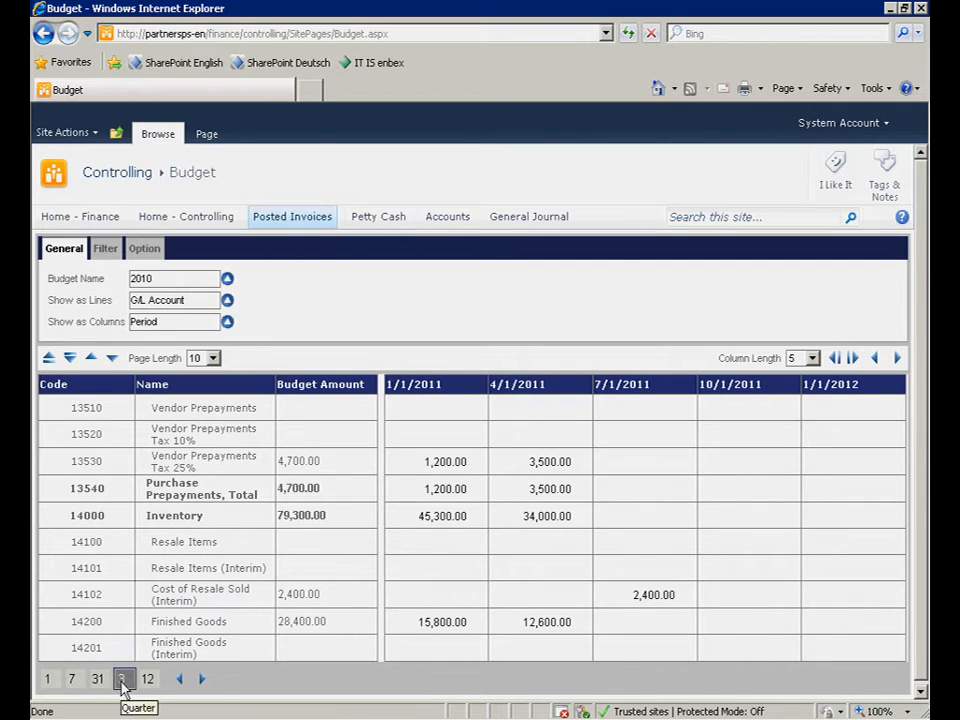
Step: Navigate back to the Cronus USA, Inc. intranet home page
click(121, 677)
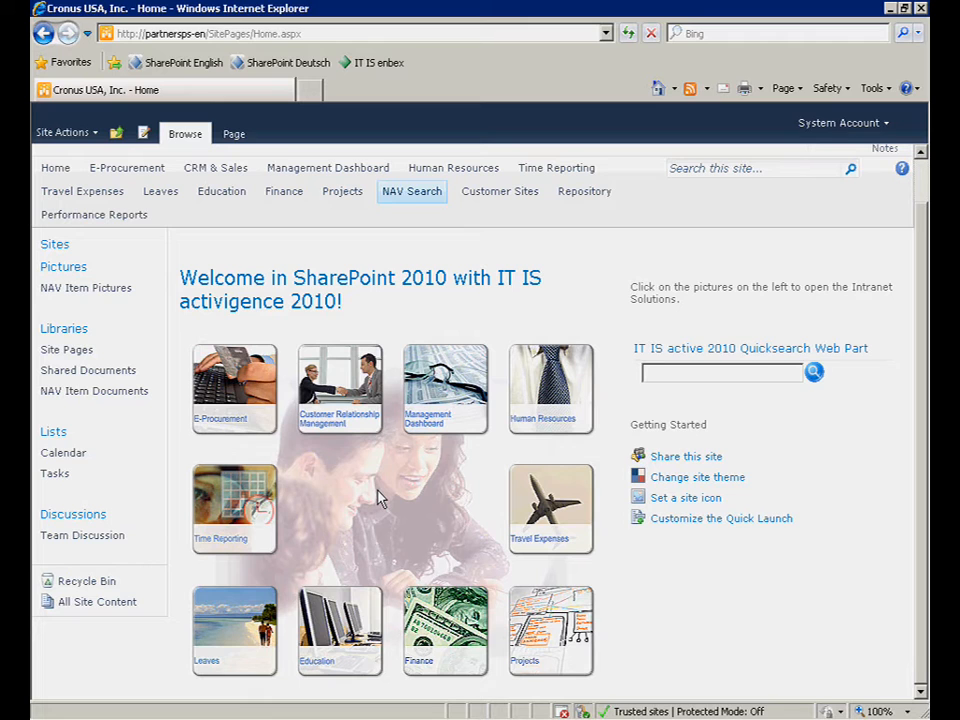
mouse_move(339, 407)
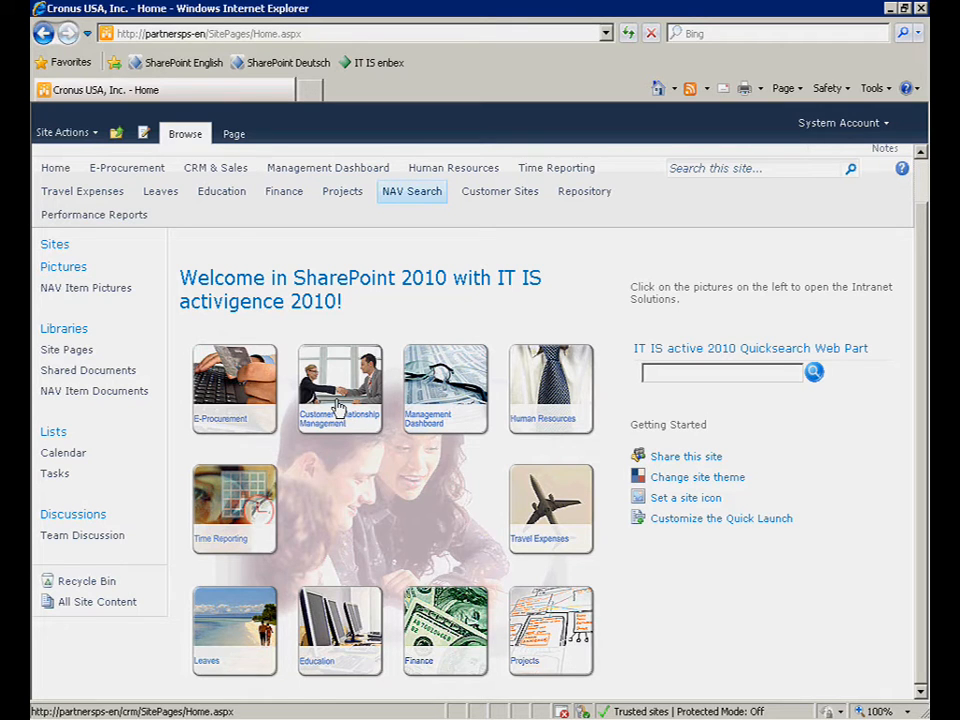
Step: In the CRM site's customer list, search Name for 'Fruit'
click(339, 388)
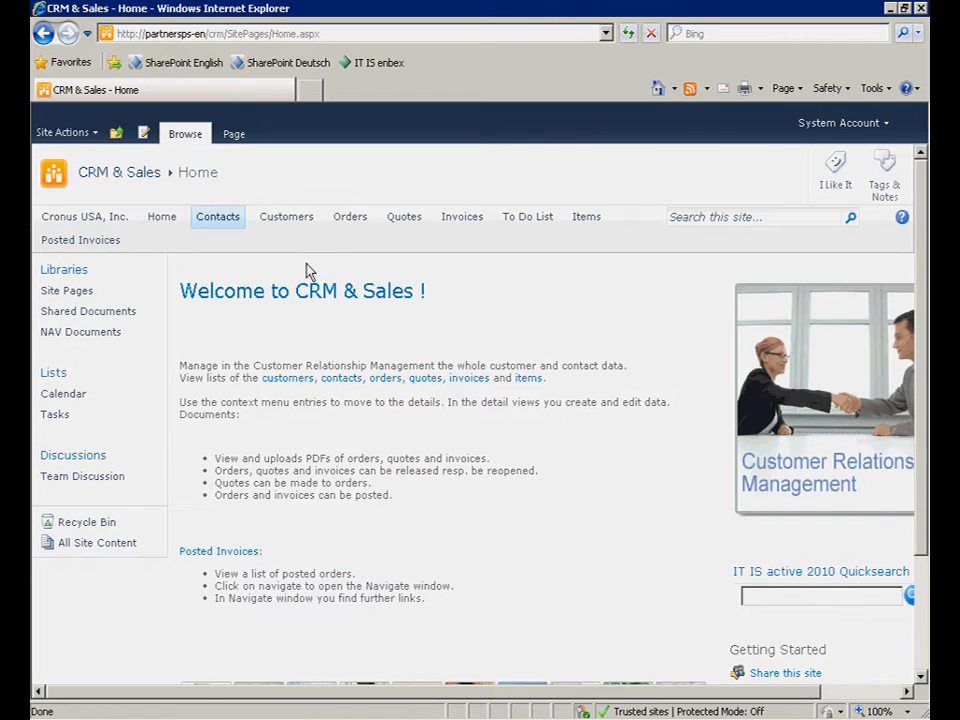
mouse_move(286, 222)
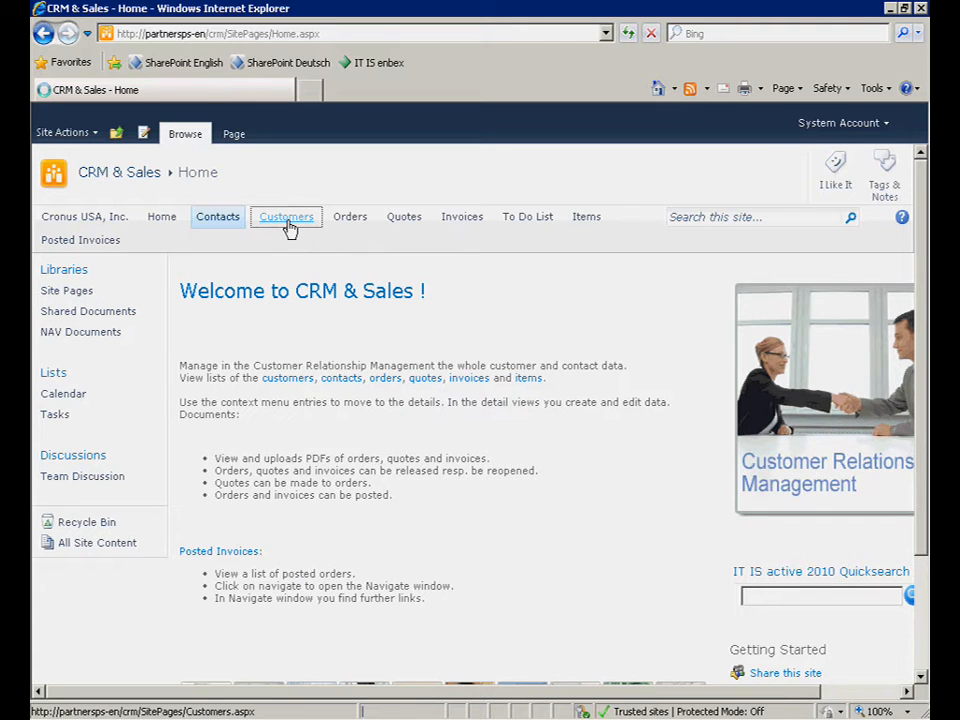
click(286, 217)
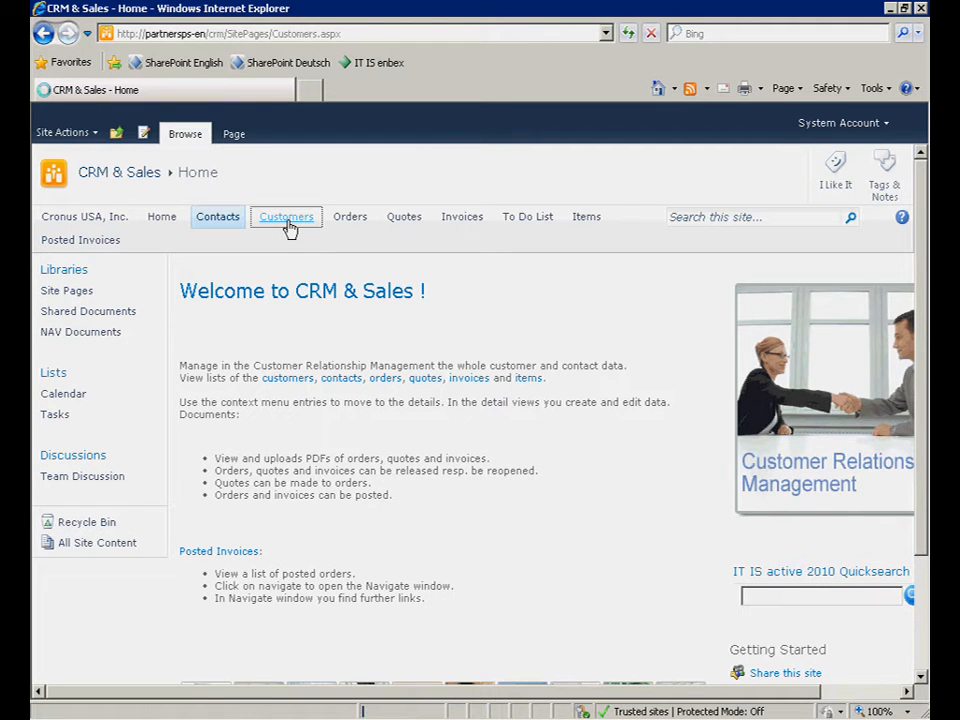
click(286, 216)
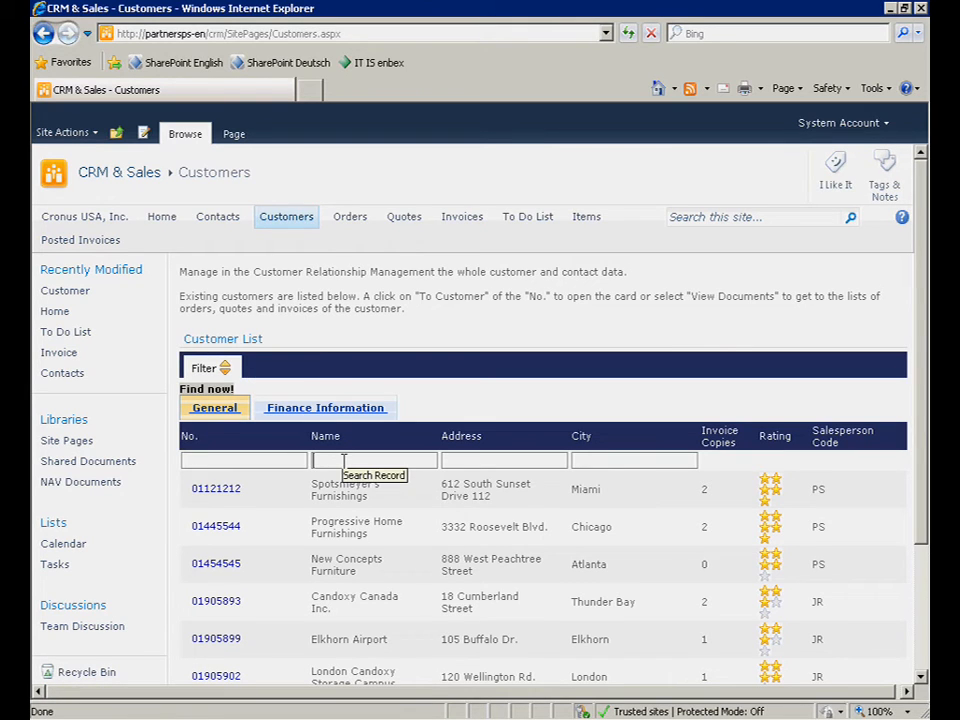
text(Fruit)
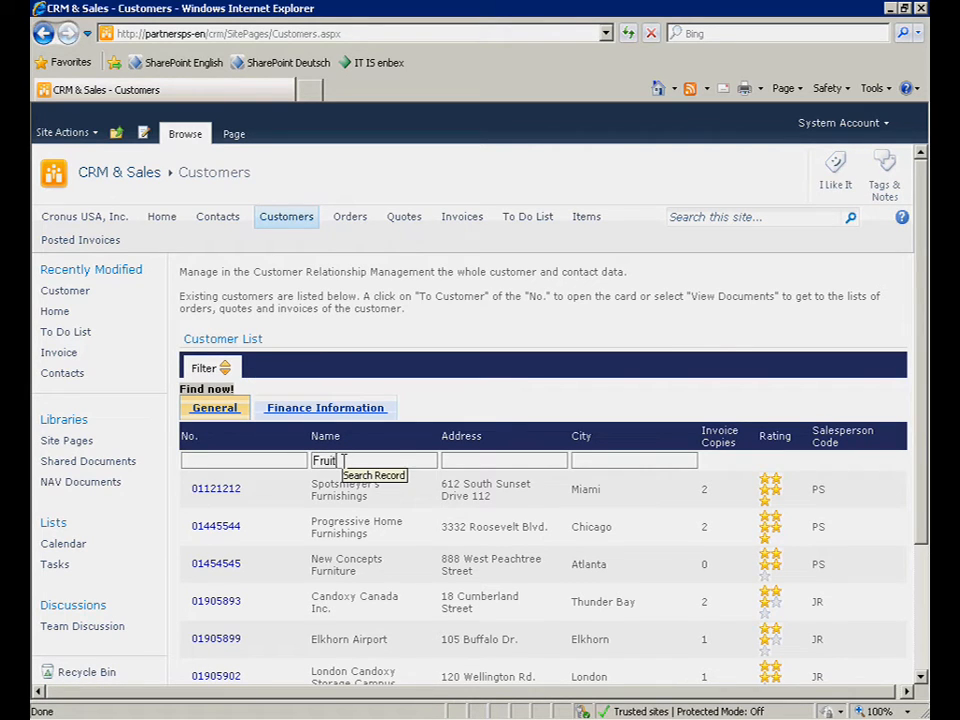
mouse_move(634, 460)
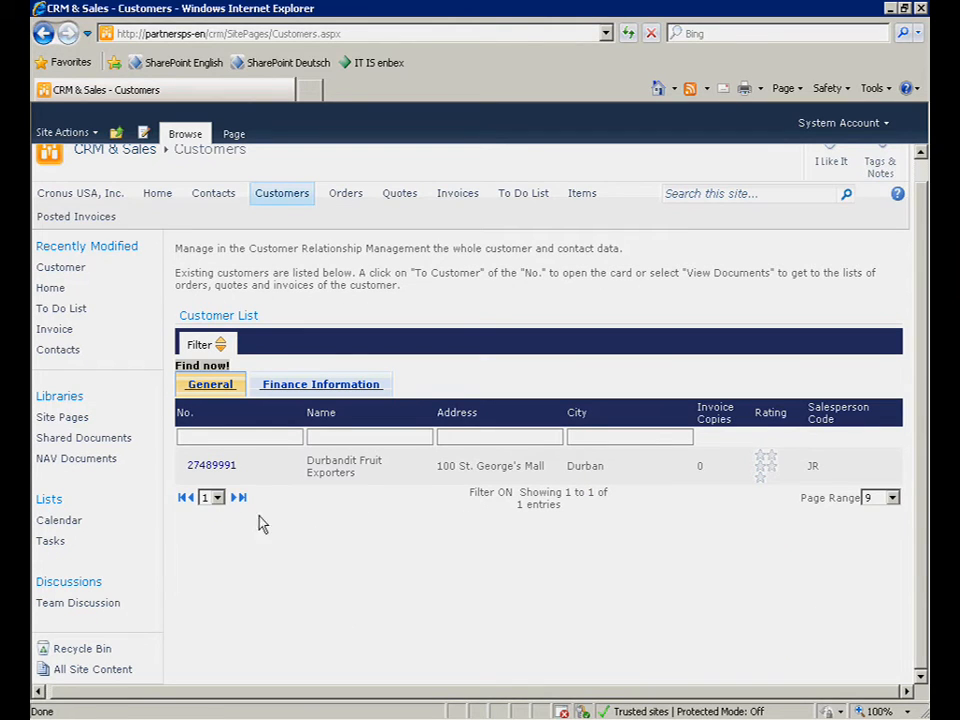
click(211, 465)
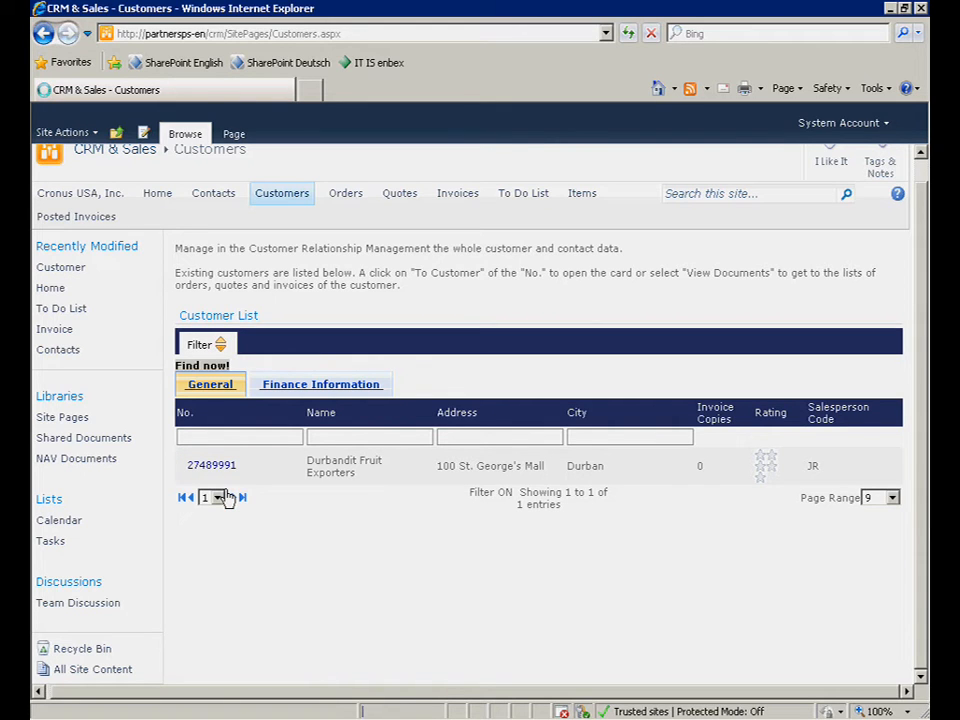
click(210, 464)
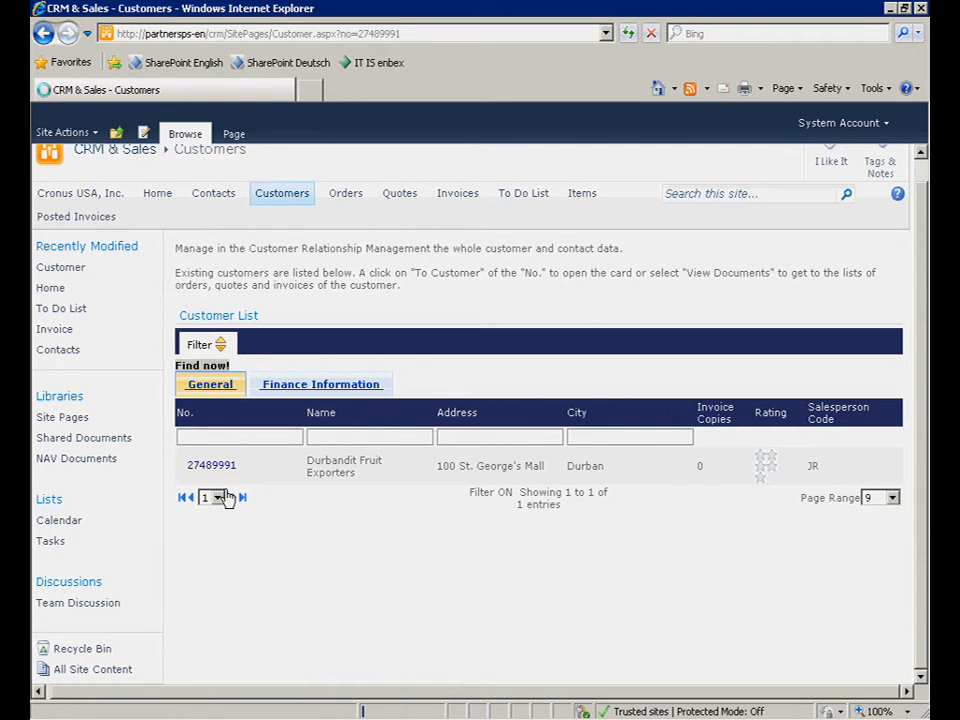
Step: Open customer 27489991, Durbandit Fruit Exporters
click(211, 464)
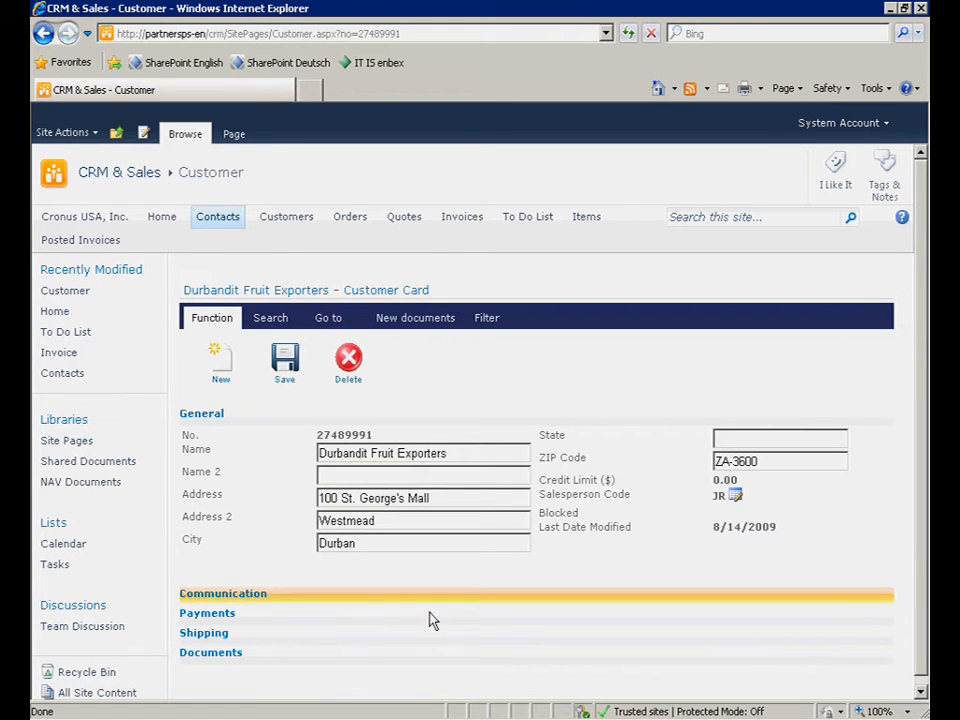
mouse_move(500, 612)
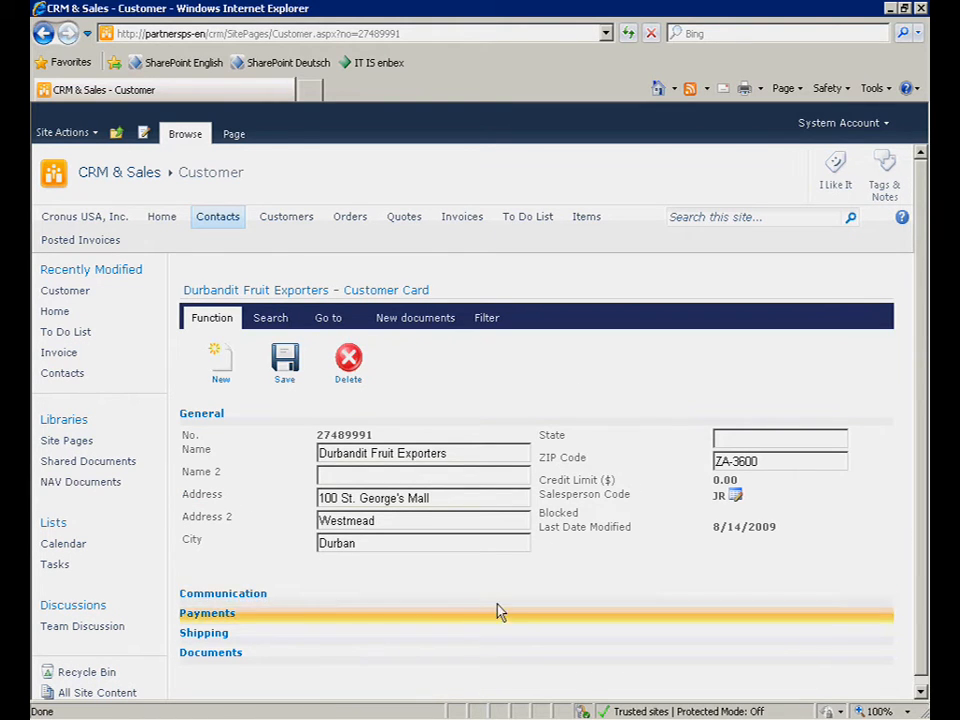
mouse_move(580, 575)
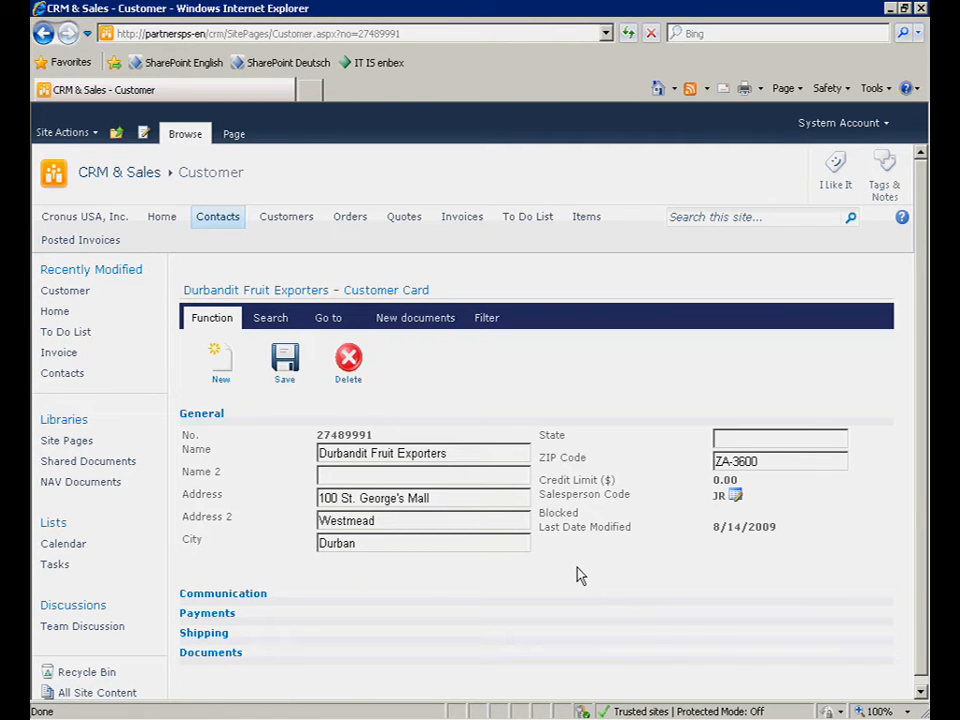
mouse_move(290, 245)
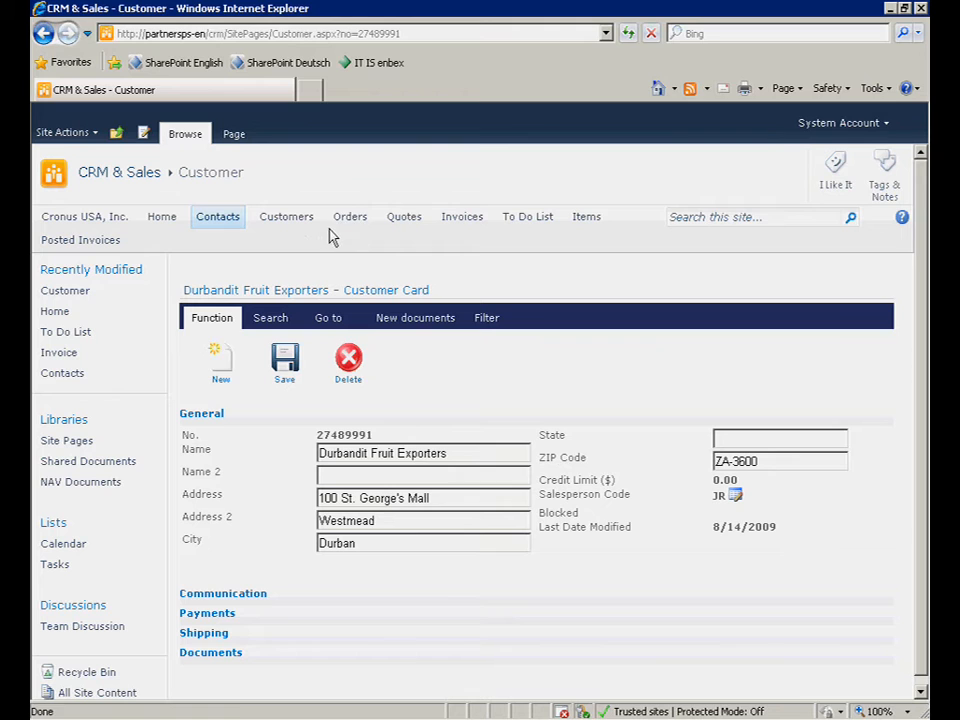
mouse_move(349, 216)
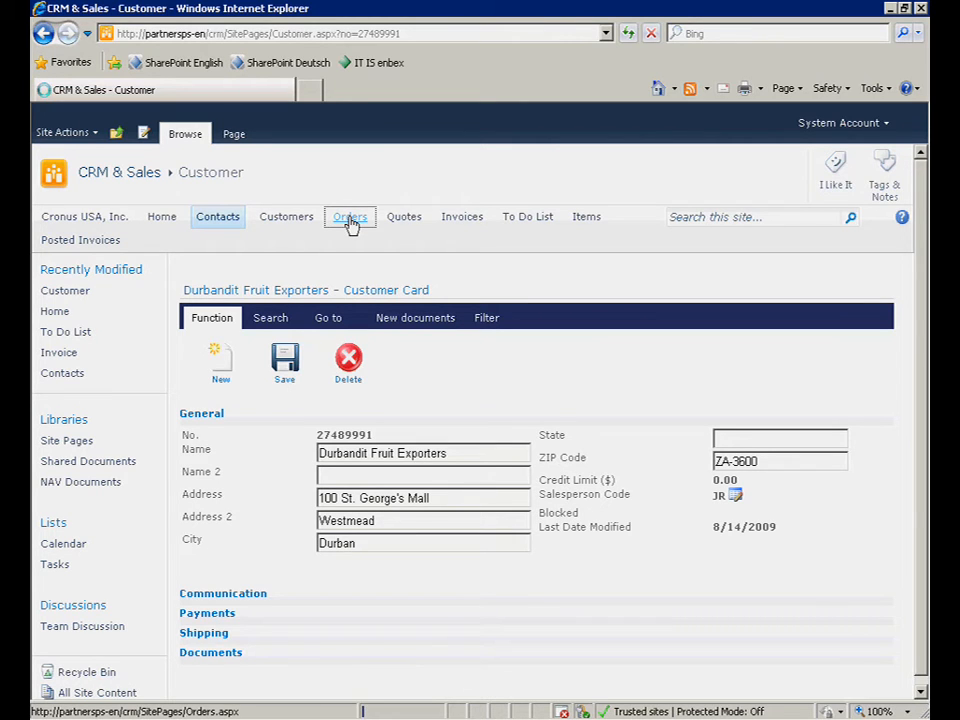
Step: Filter sales orders by Order Date 1/28/2011 and Document No. 10
click(349, 216)
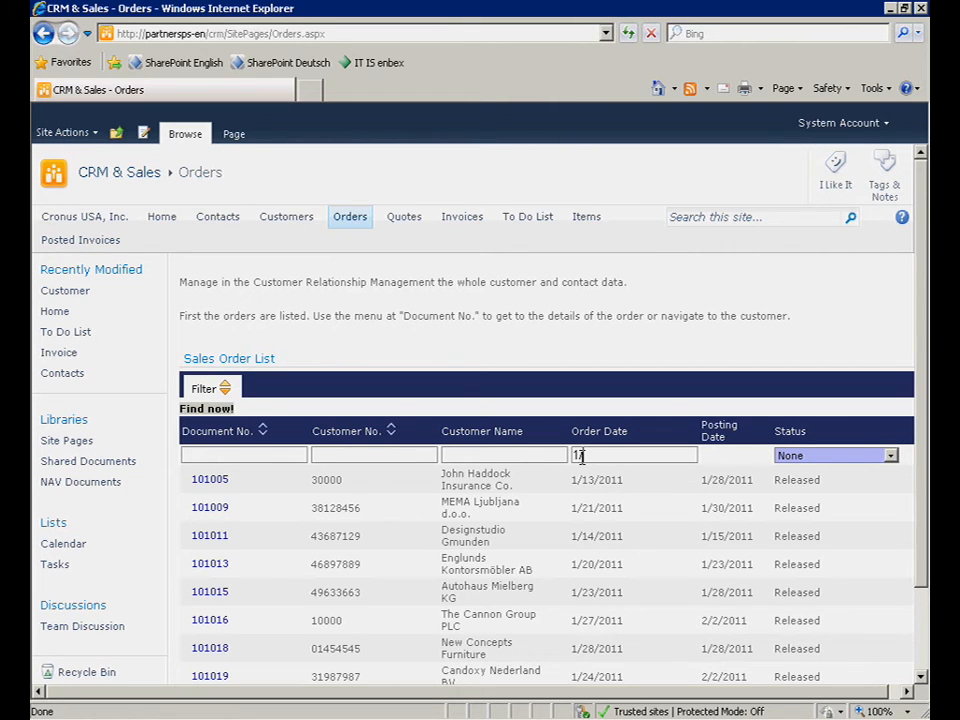
text(1/28/)
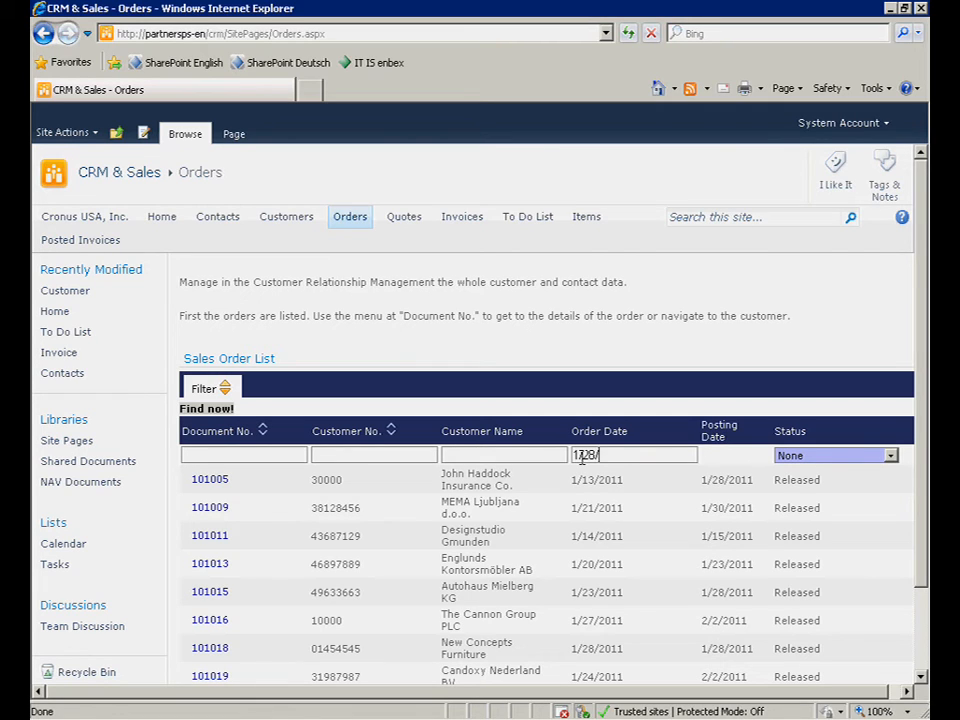
text(2011)
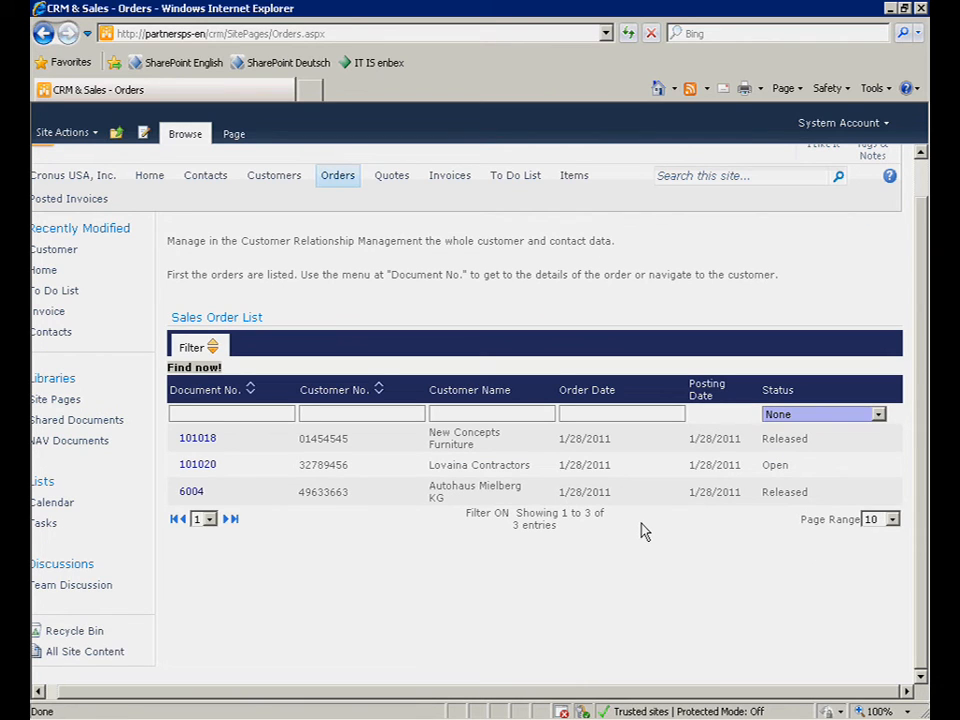
mouse_move(276, 491)
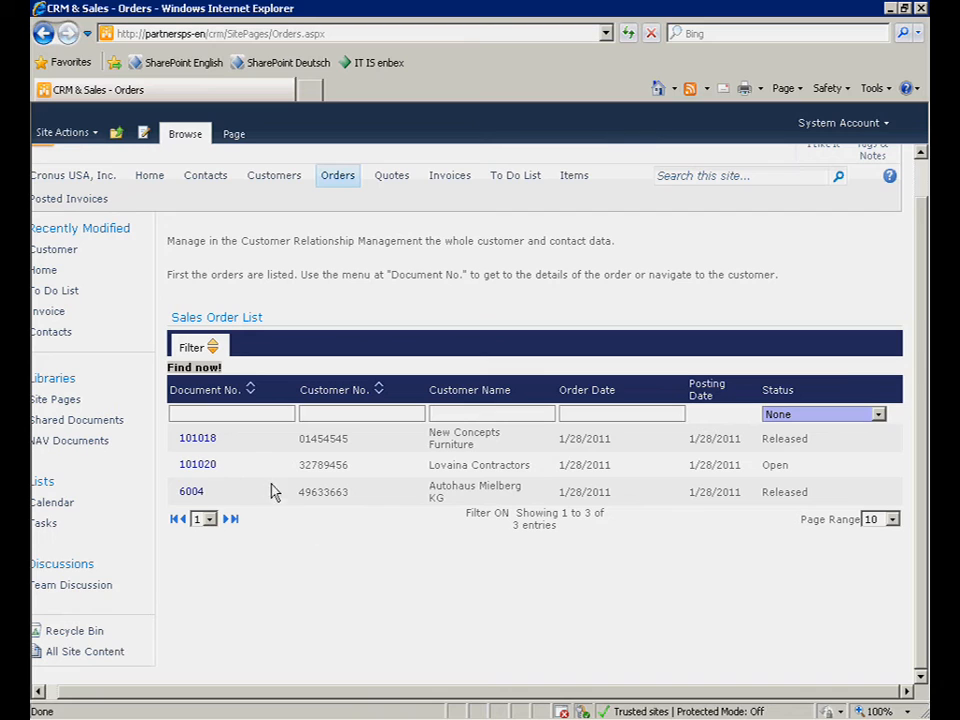
mouse_move(223, 413)
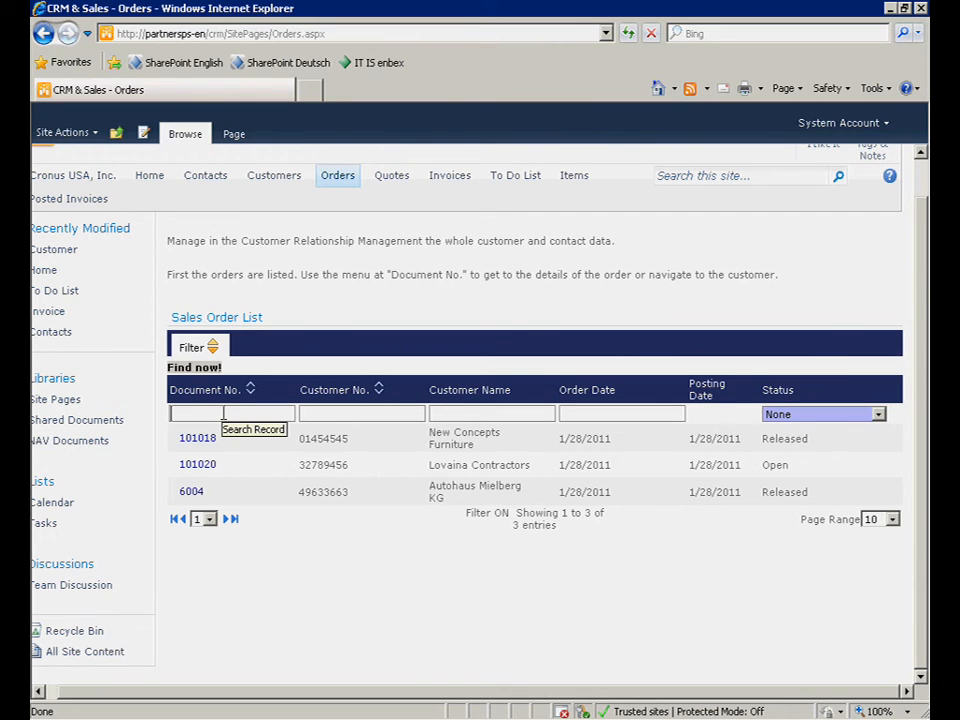
text(10)
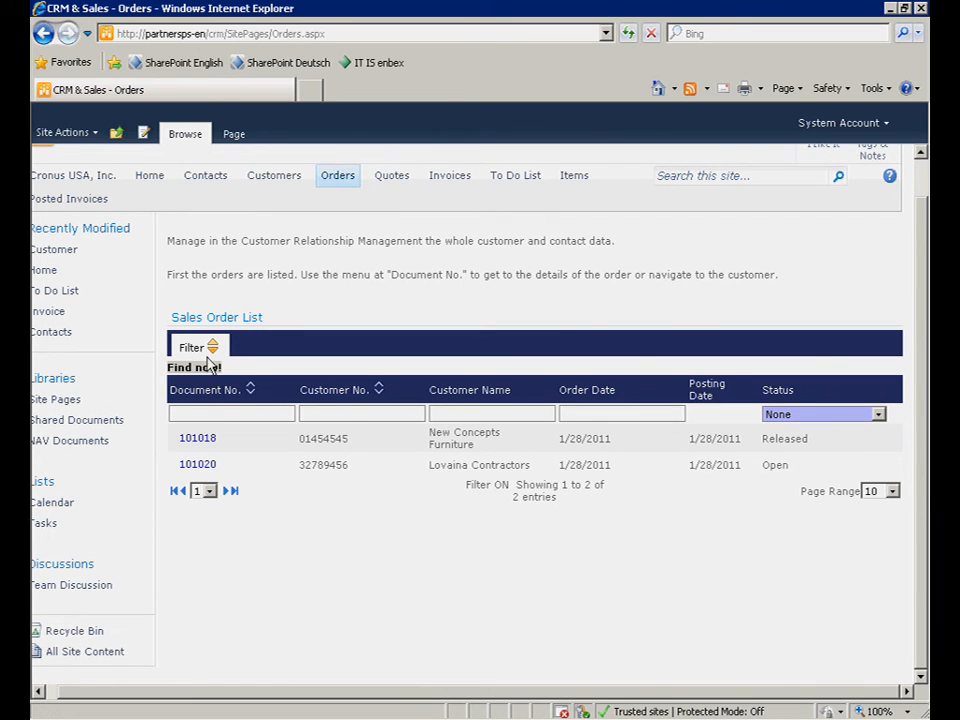
Step: Delete the Order Date condition in the filter dialog and confirm
click(198, 347)
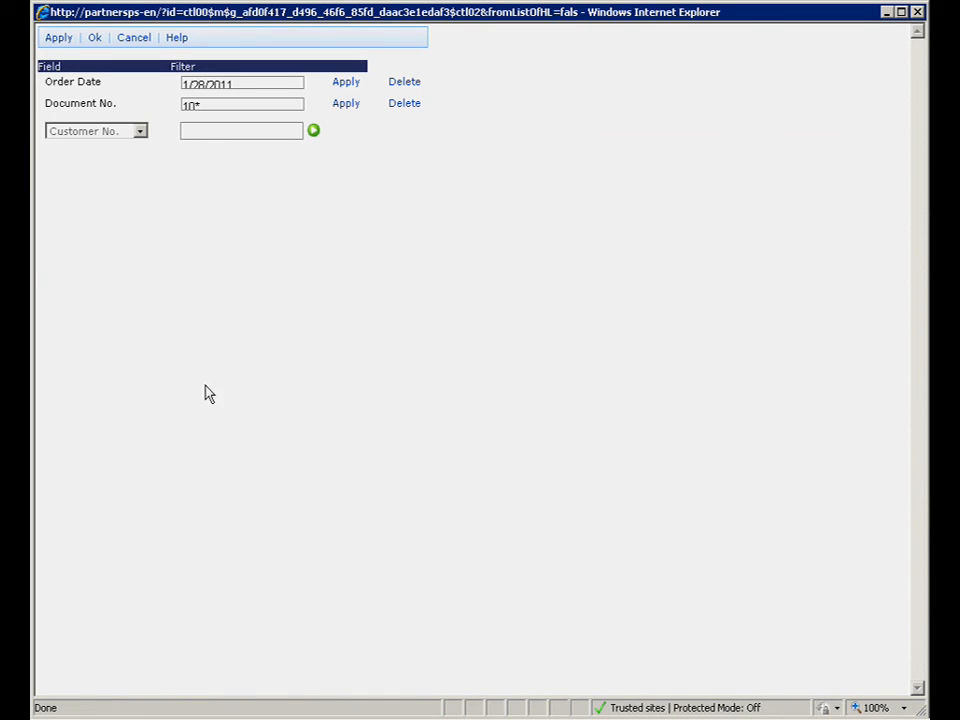
mouse_move(404, 82)
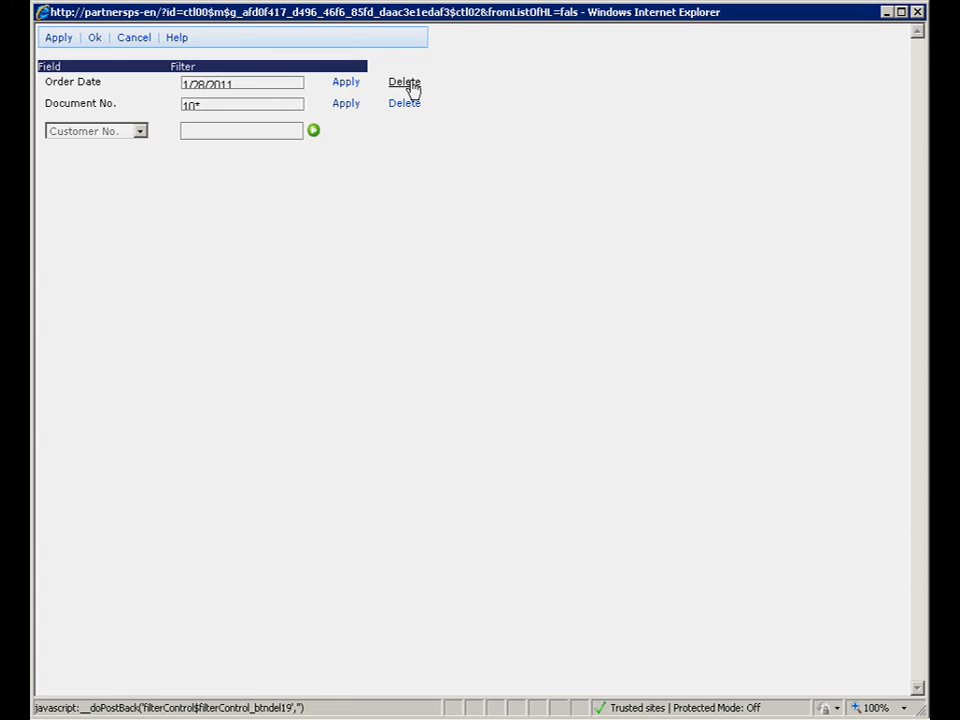
click(405, 81)
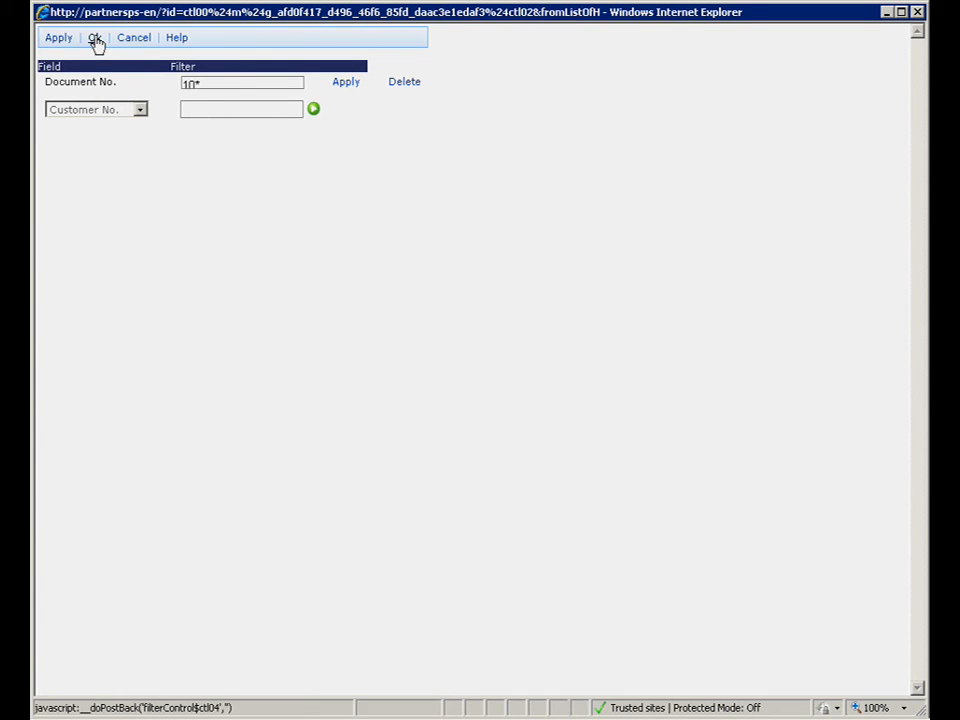
click(93, 42)
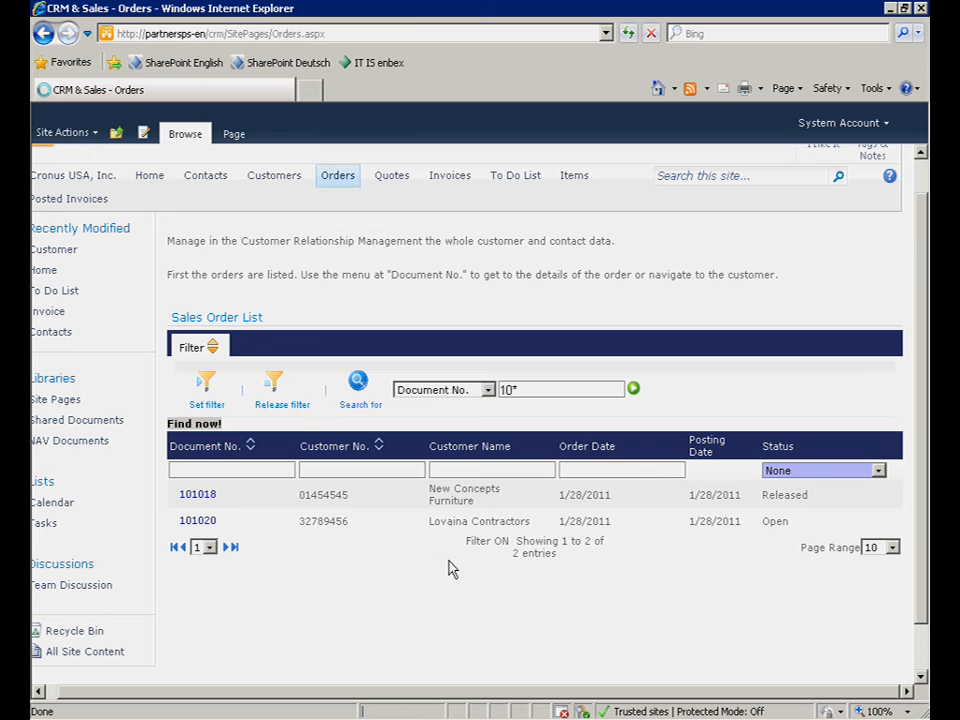